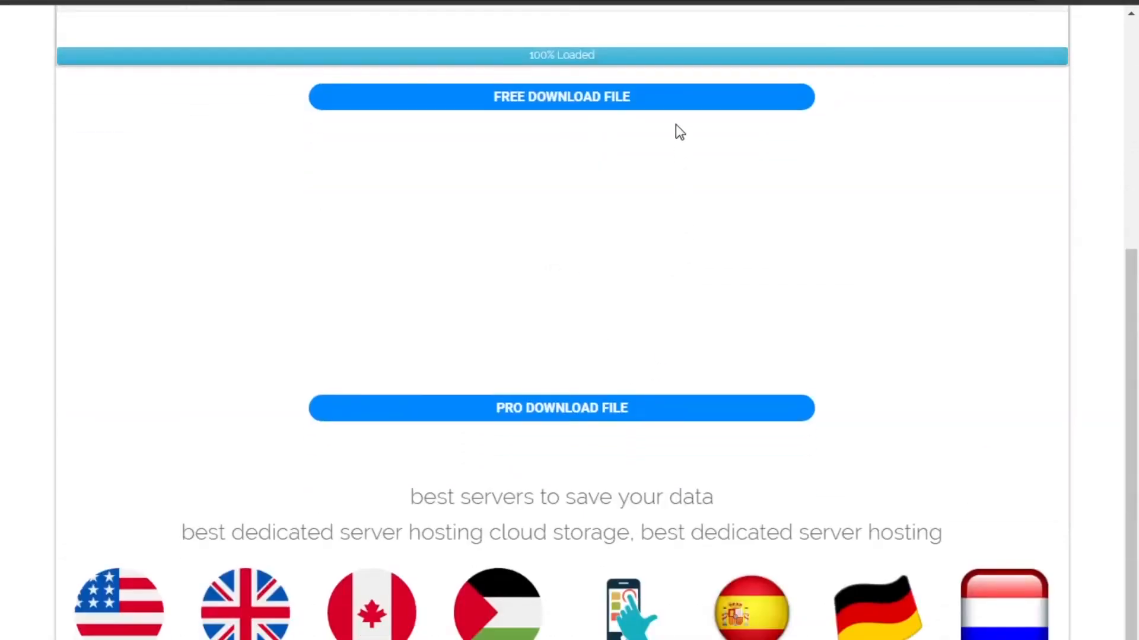
Start the free playlist download and tick the reCAPTCHA 'not a robot' checkbox
left_click(561, 97)
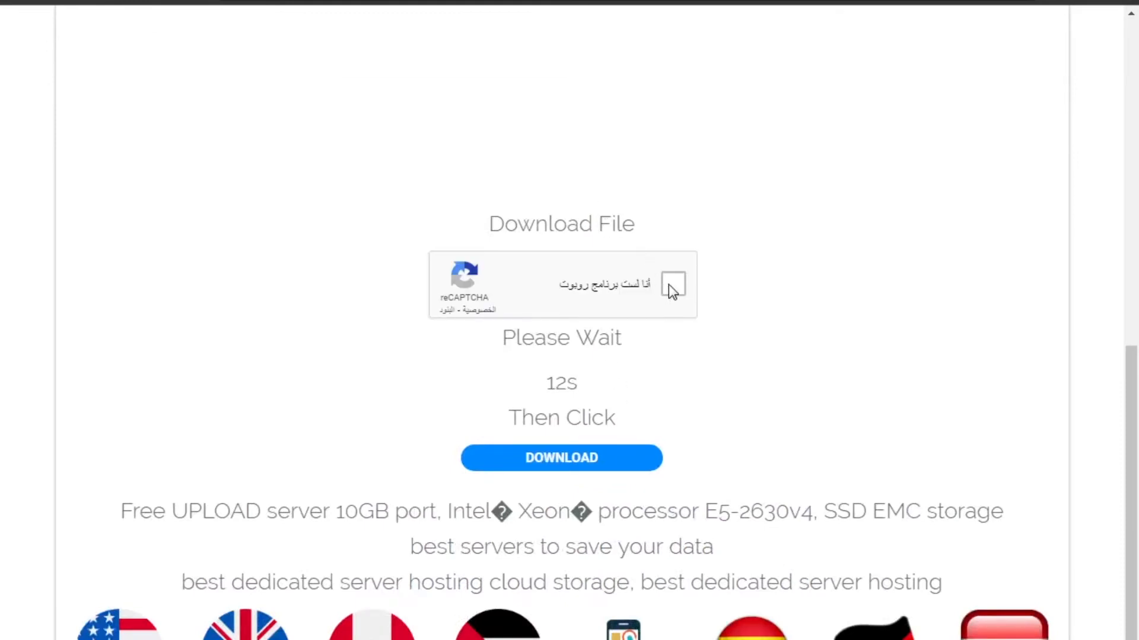
left_click(672, 284)
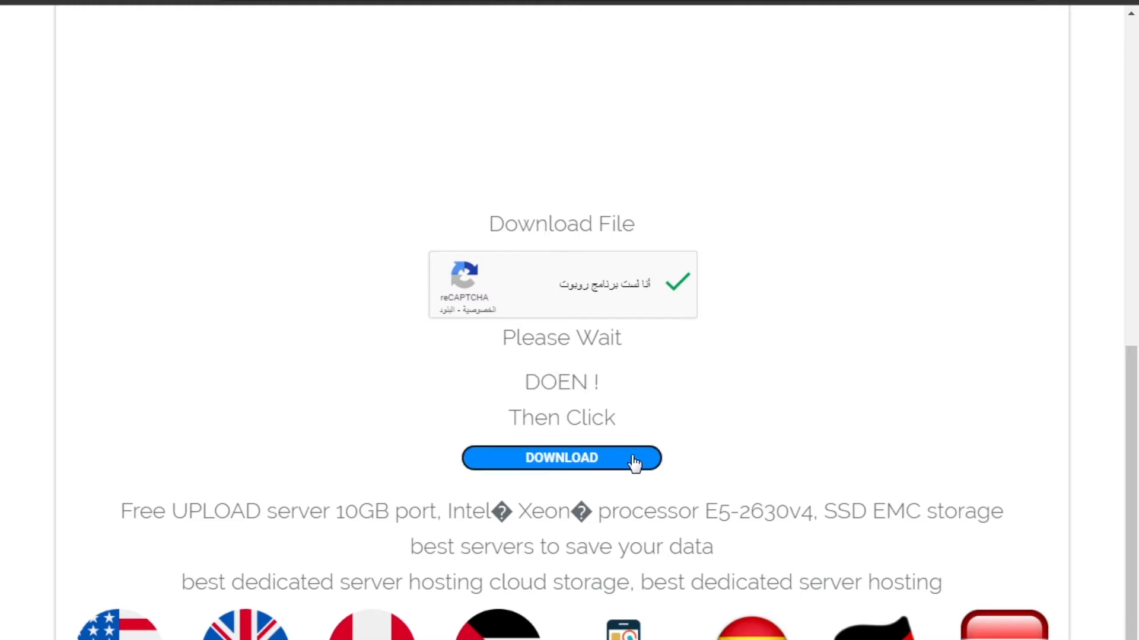
Continue past the wait with DOWNLOAD, then DOWNLOAD NOW to reveal the direct file link
left_click(560, 457)
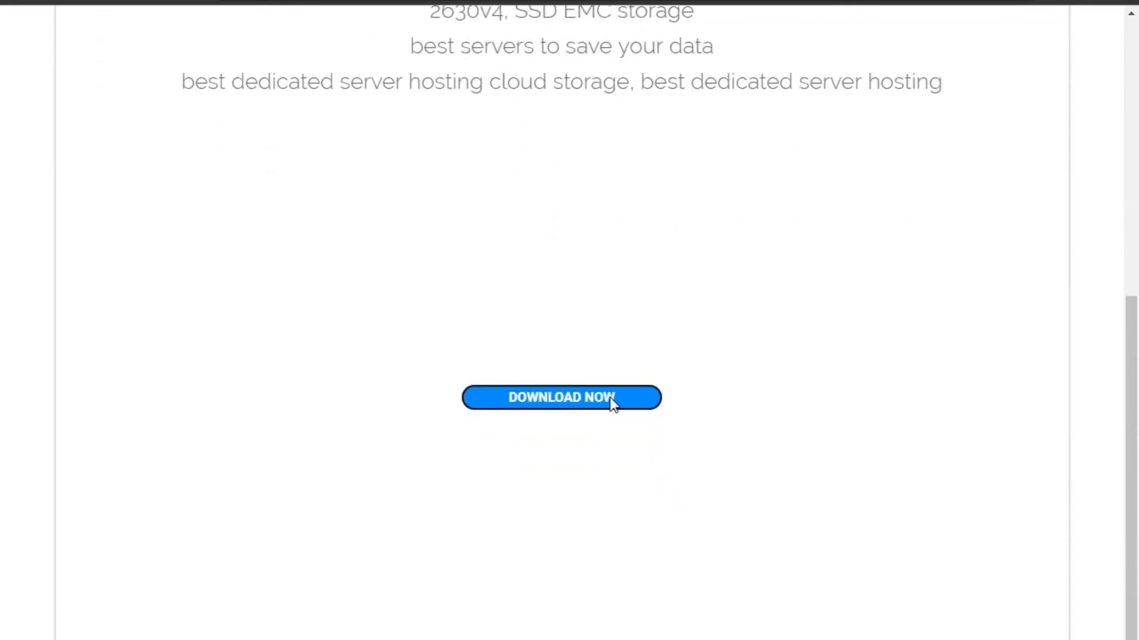
left_click(560, 398)
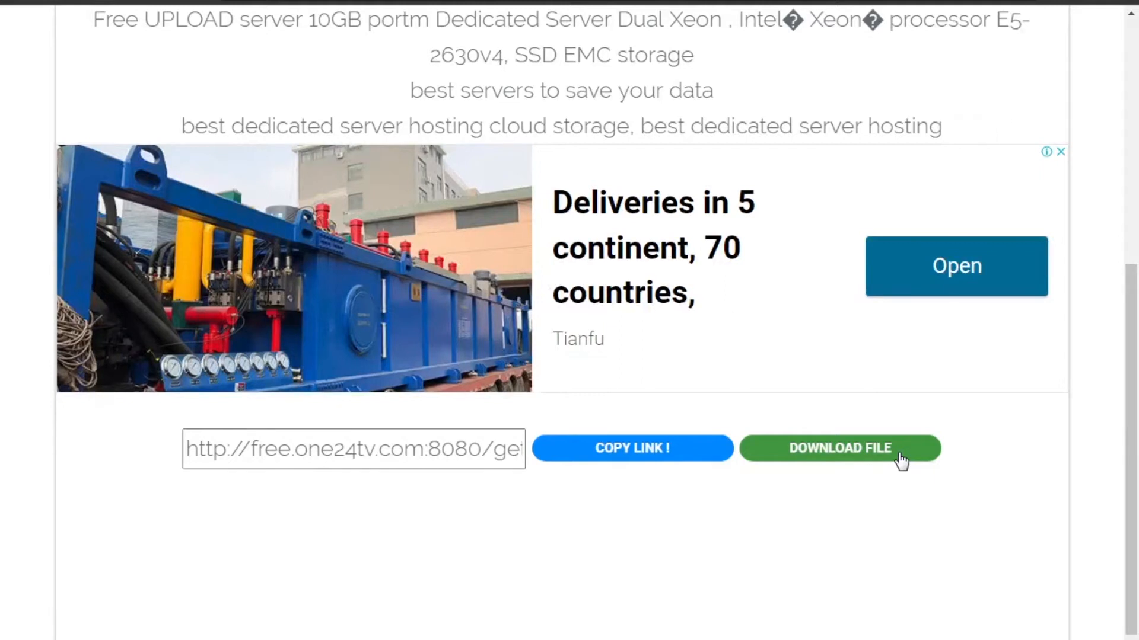
mouse_move(789, 627)
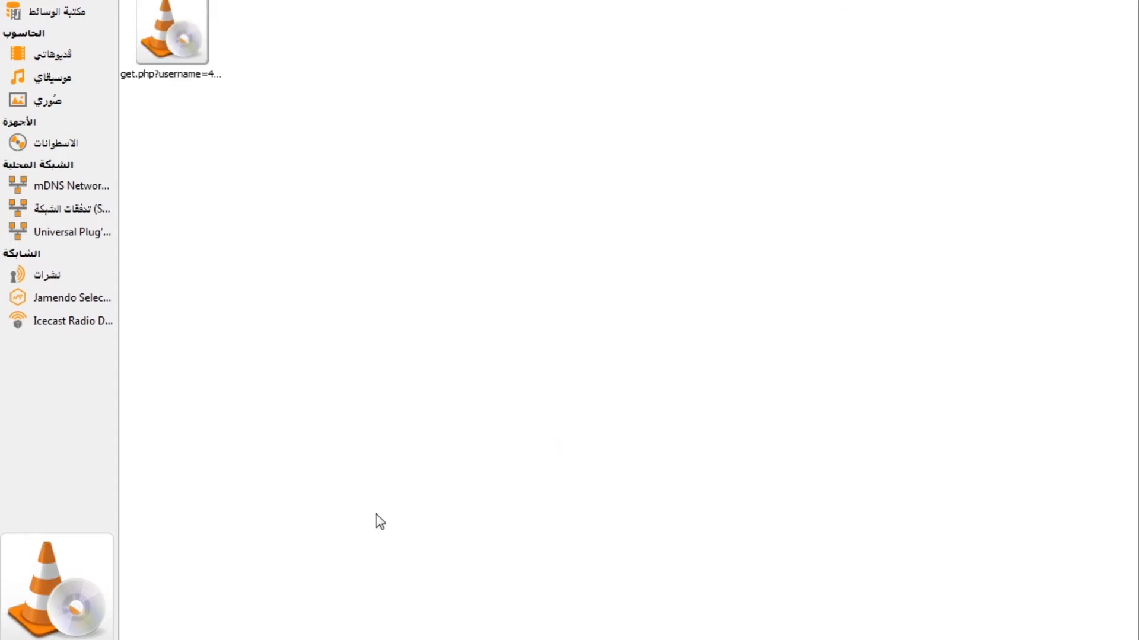
Expand the get.php playlist and pick beIN Sports HD, then beIN Premium 3 SD
left_click(170, 43)
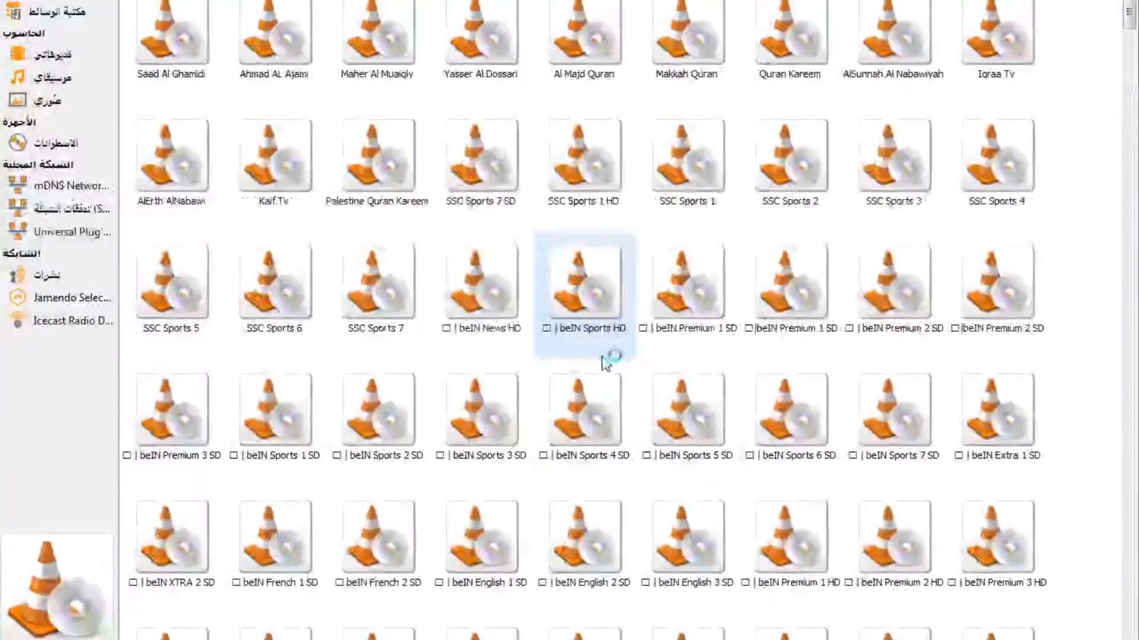
left_click(171, 410)
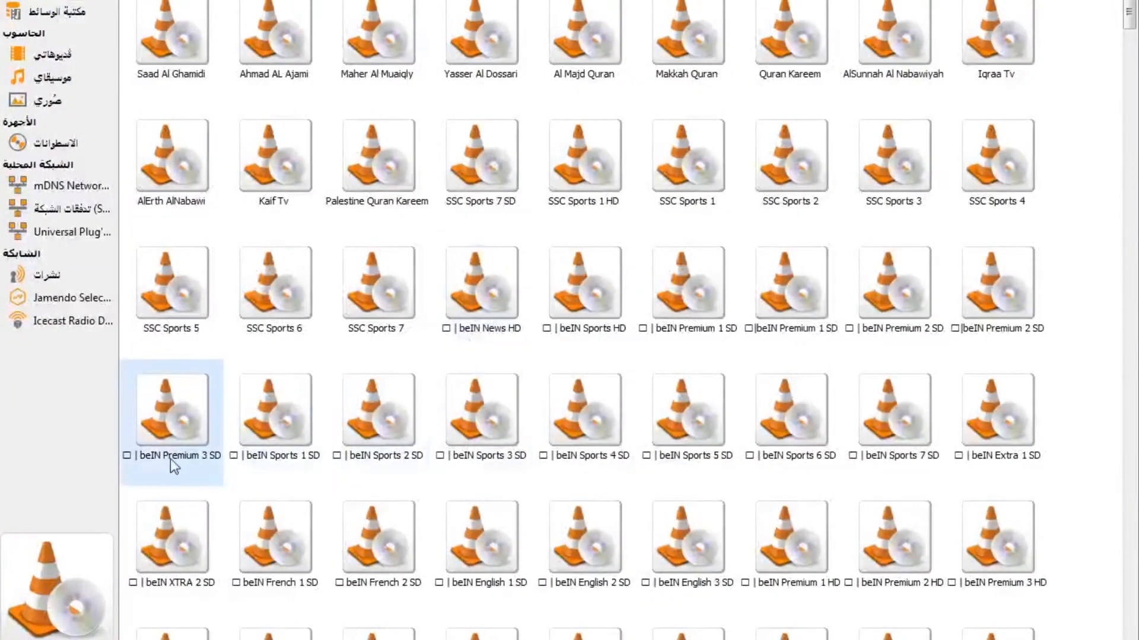
left_click(686, 284)
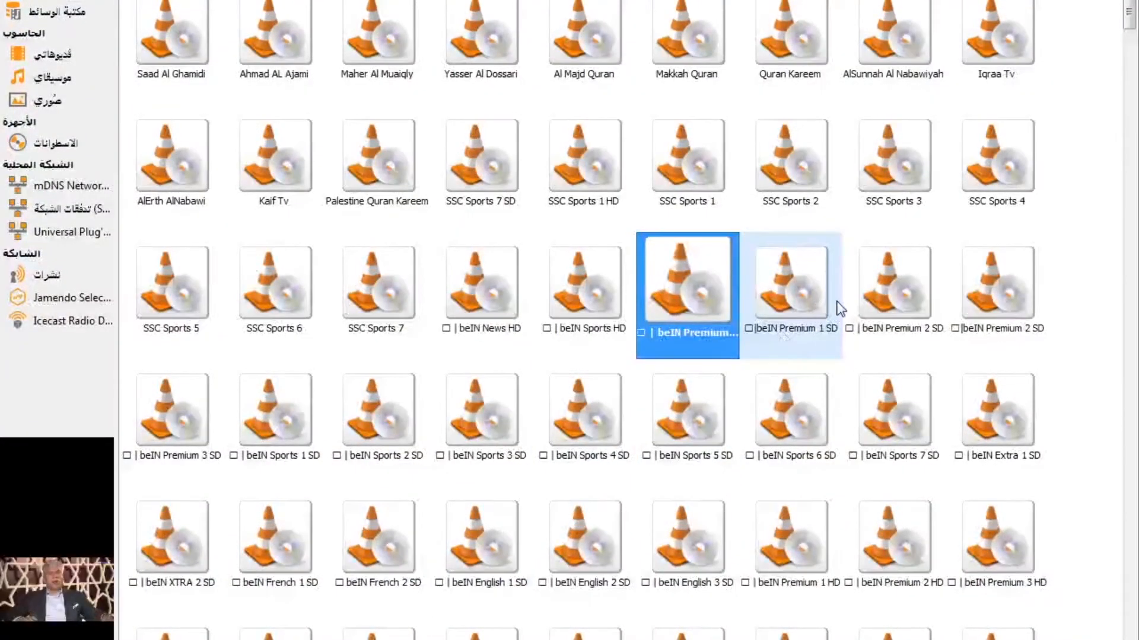
Play the beIN Premium 1 SD channel and scroll further down the channel list
left_click(789, 283)
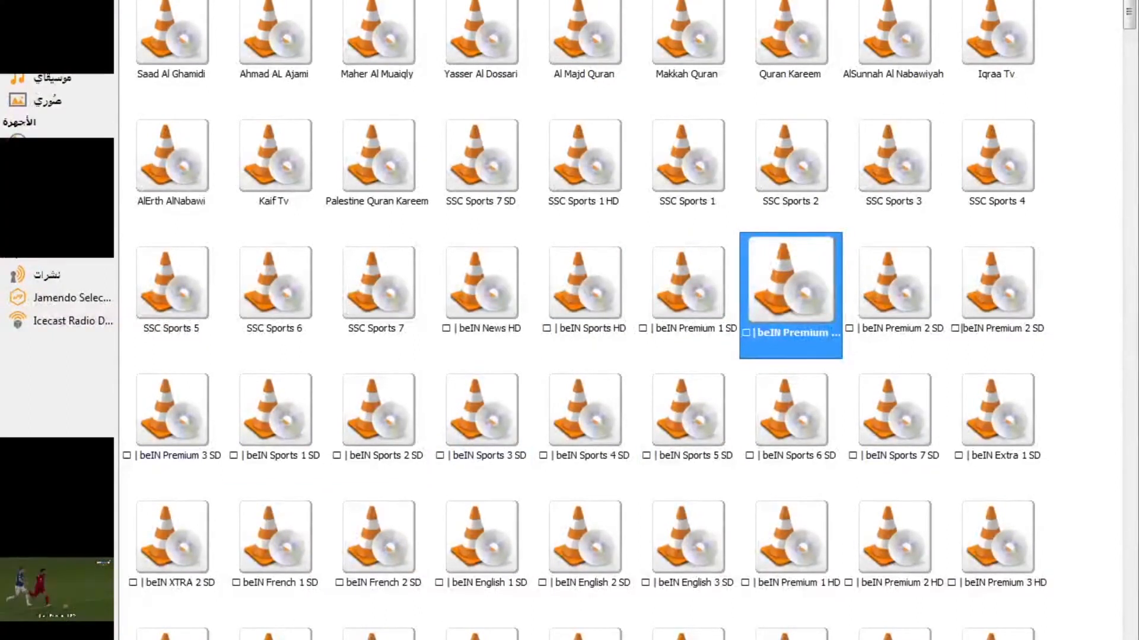
double_click(789, 280)
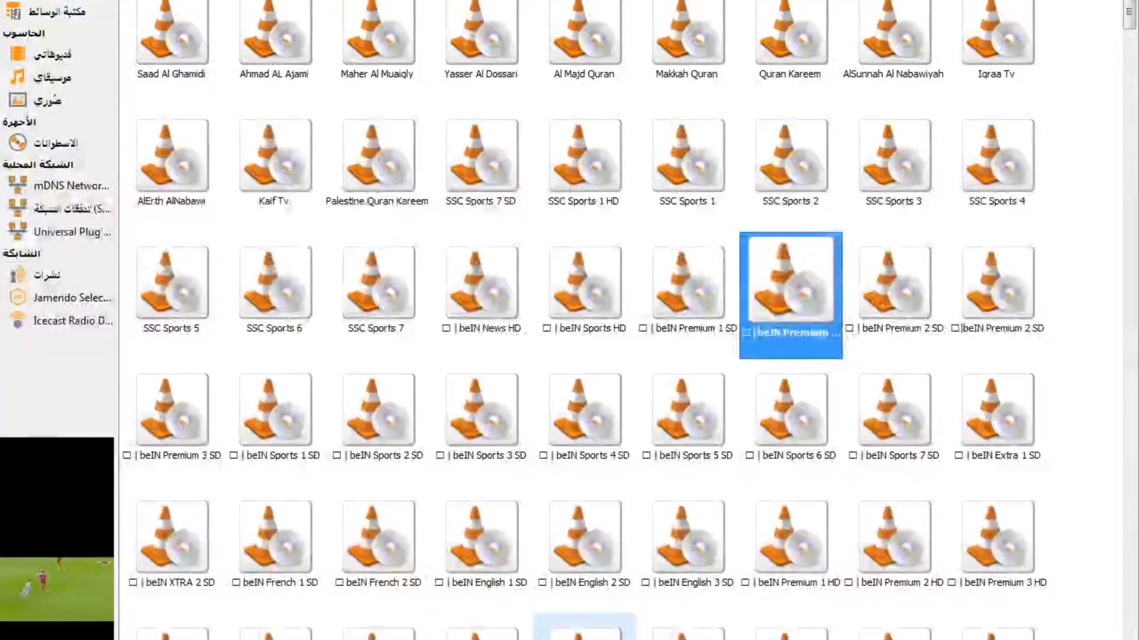
scroll("down", 3)
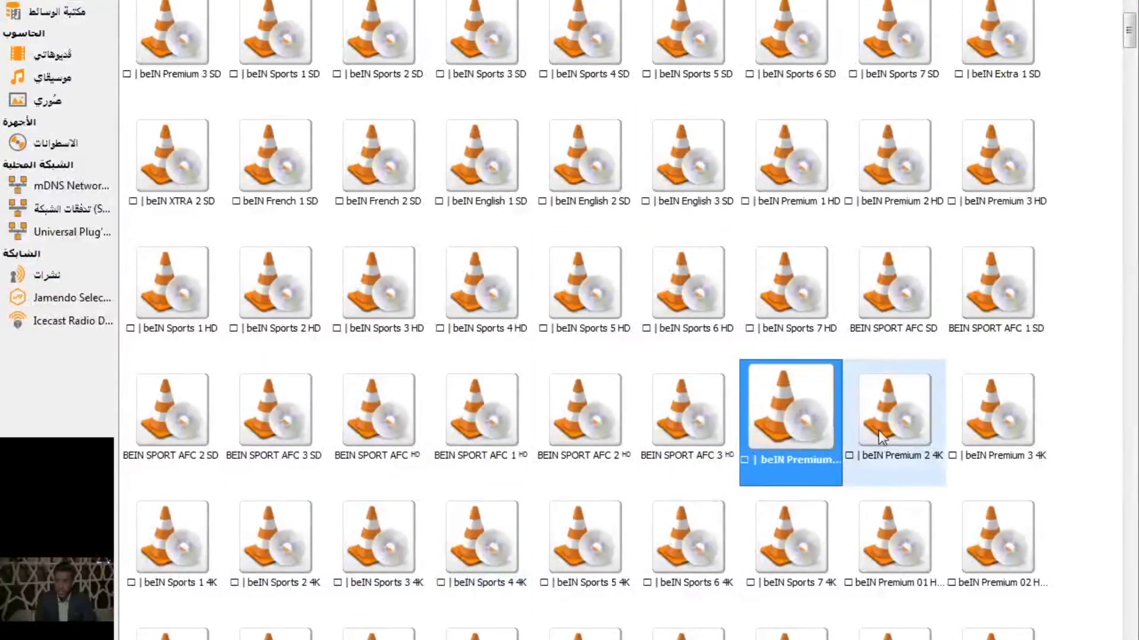
Pick beIN Premium 2 4K, then play beIN Sports 4 HD full screen
left_click(893, 409)
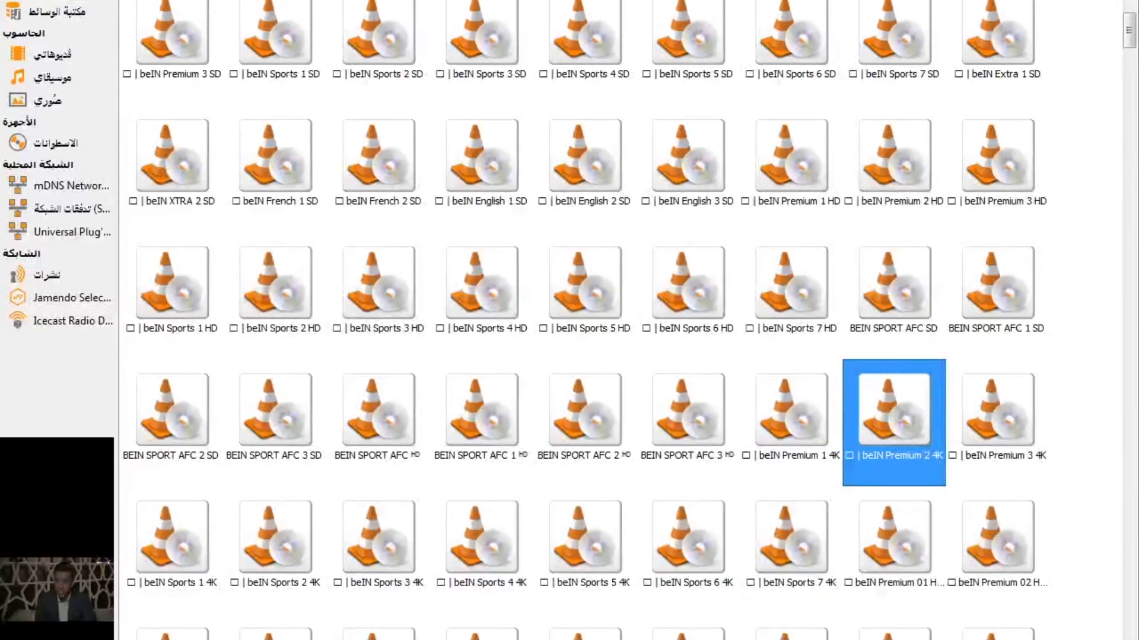
mouse_move(582, 408)
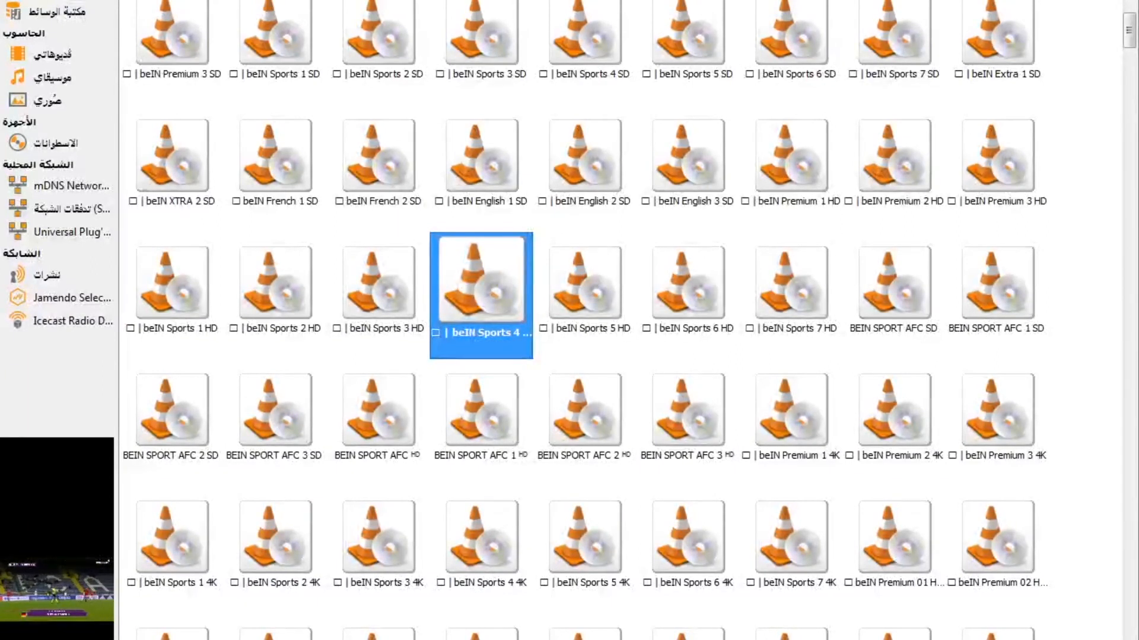
double_click(480, 282)
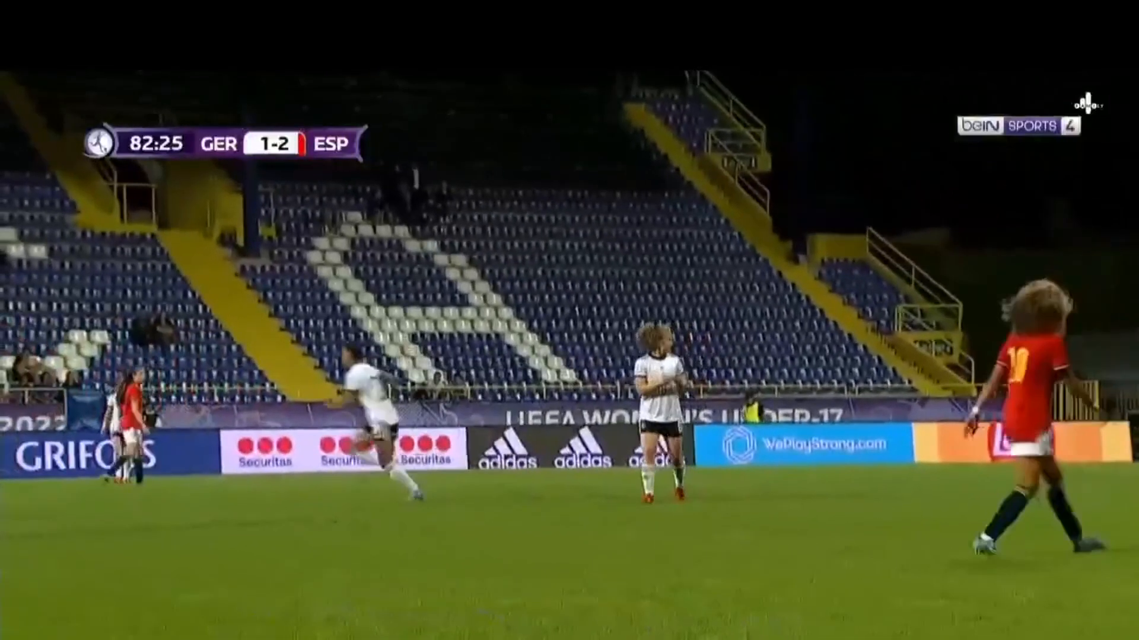